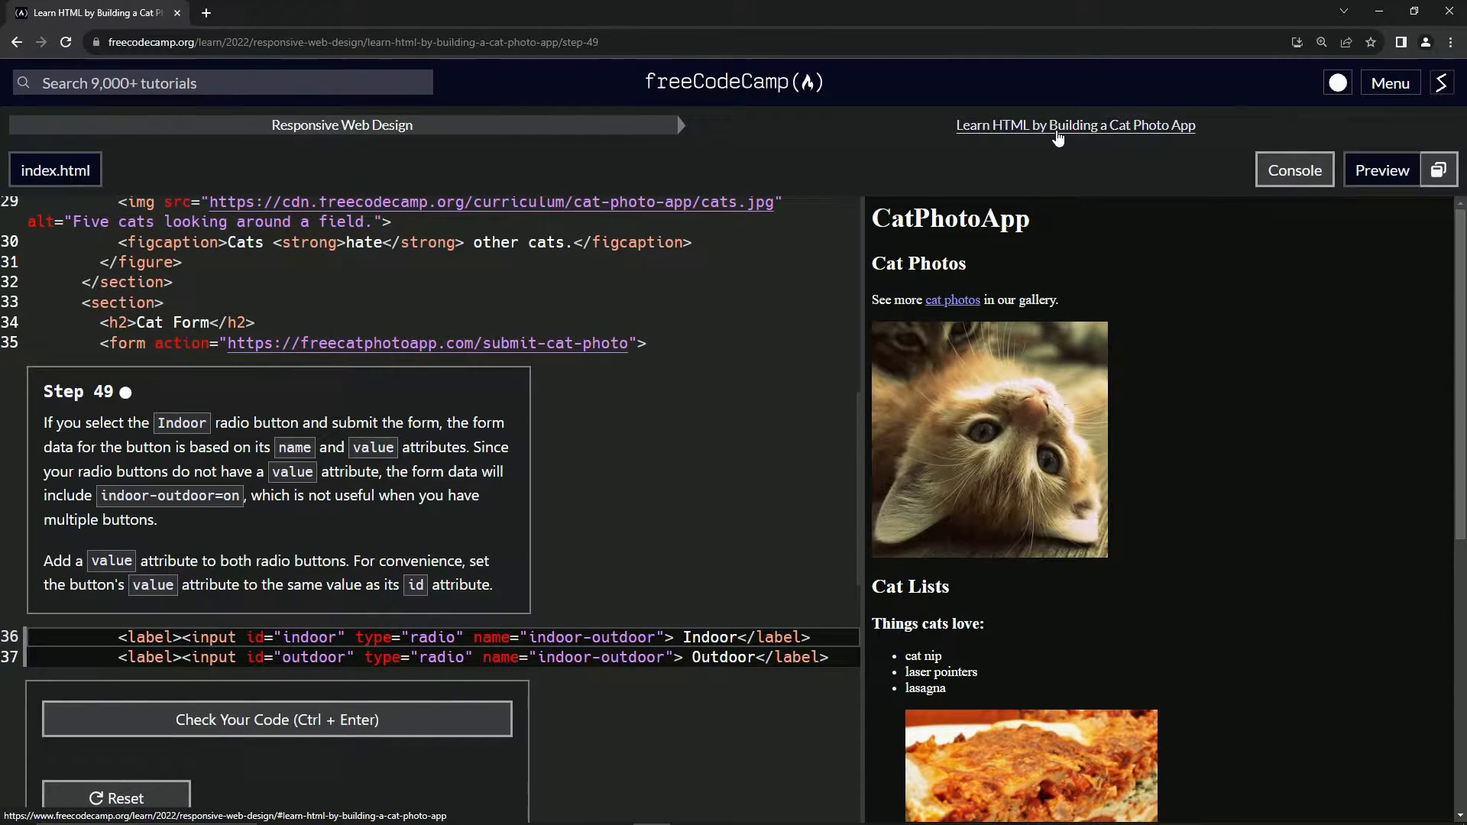
{"action": "mouse_move", "coordinate": [33, 405]}
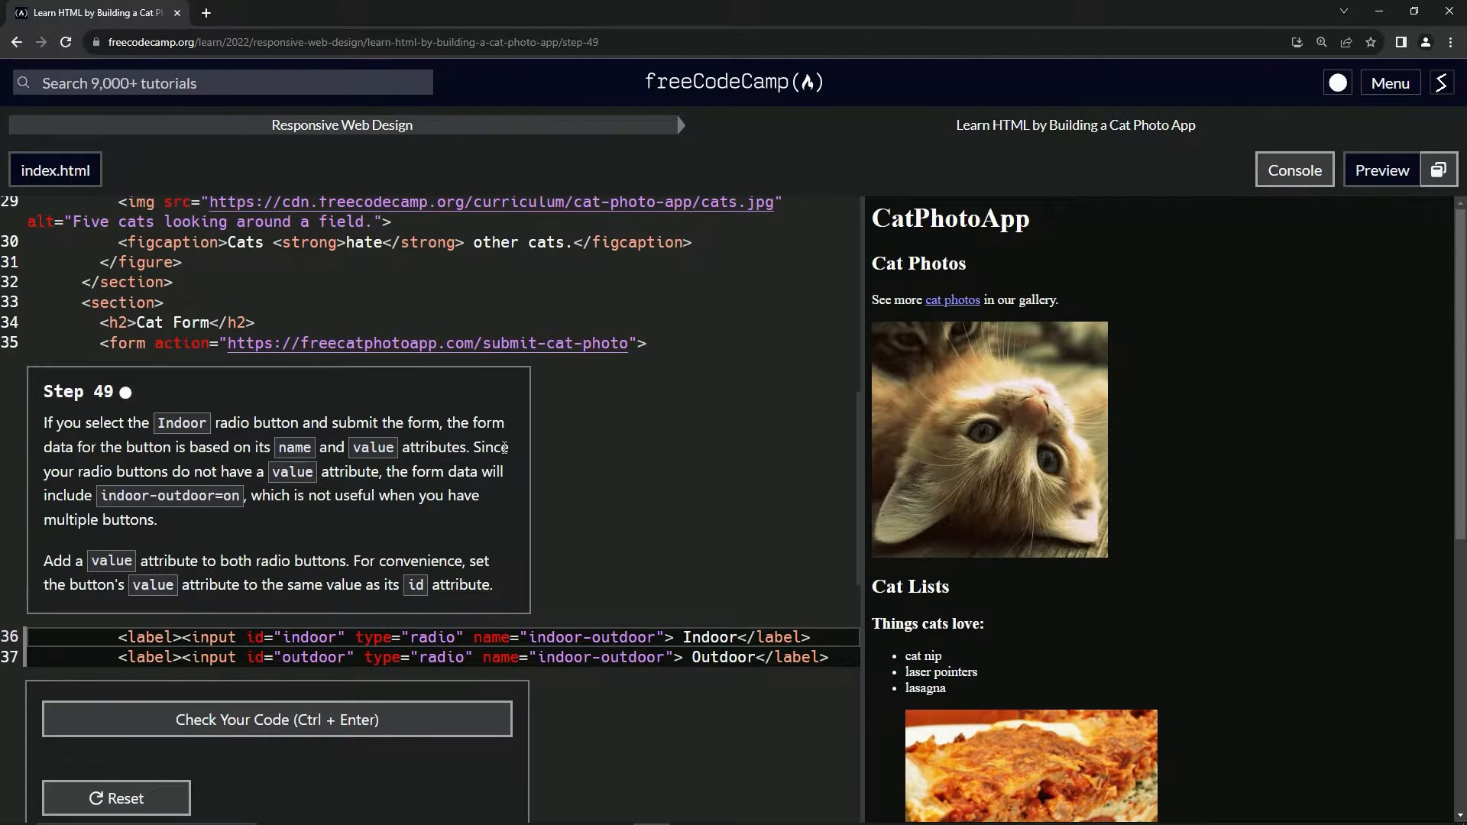
{"action": "mouse_move", "coordinate": [154, 476]}
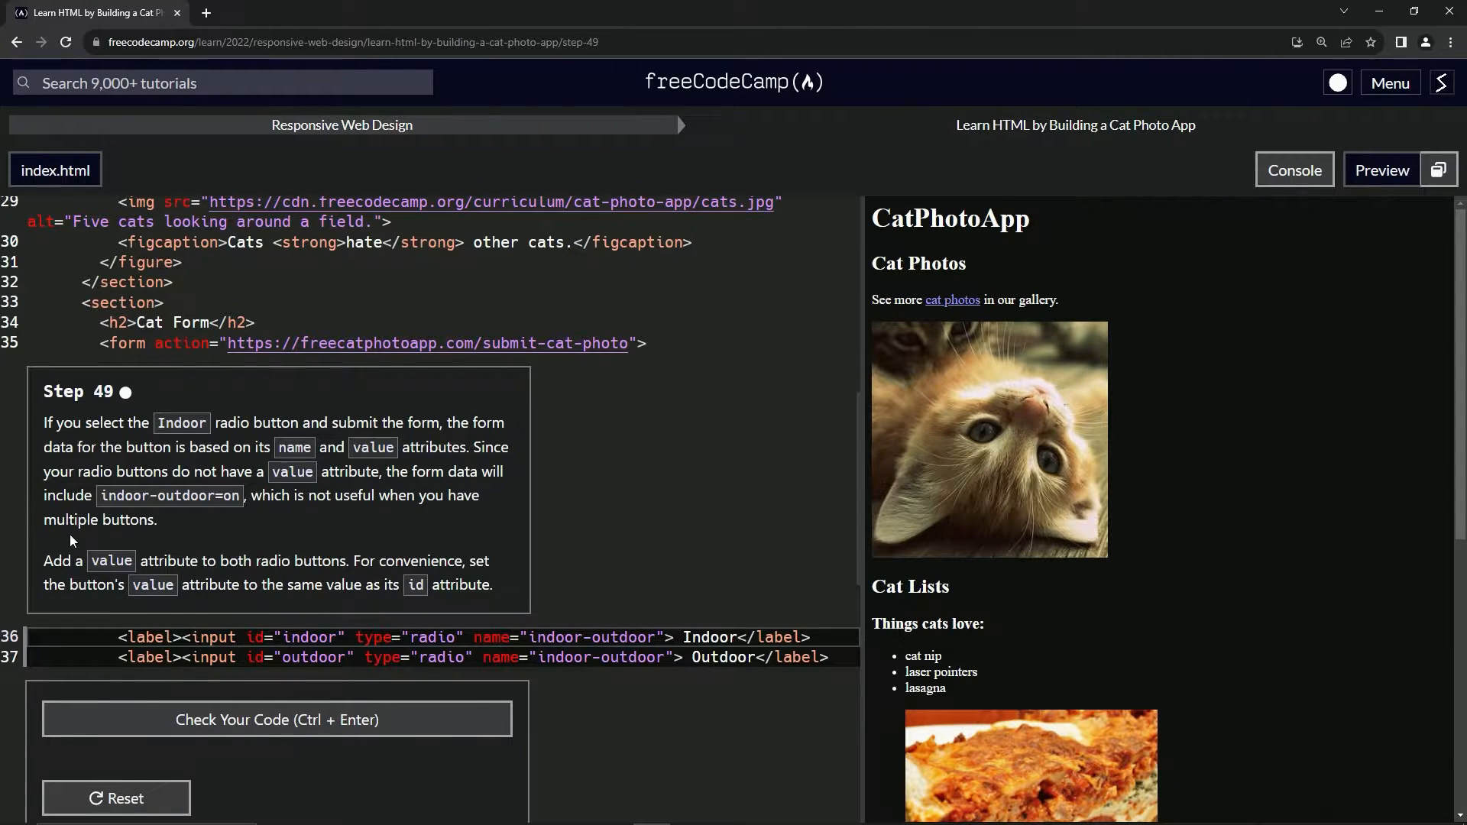
{"action": "mouse_move", "coordinate": [45, 562]}
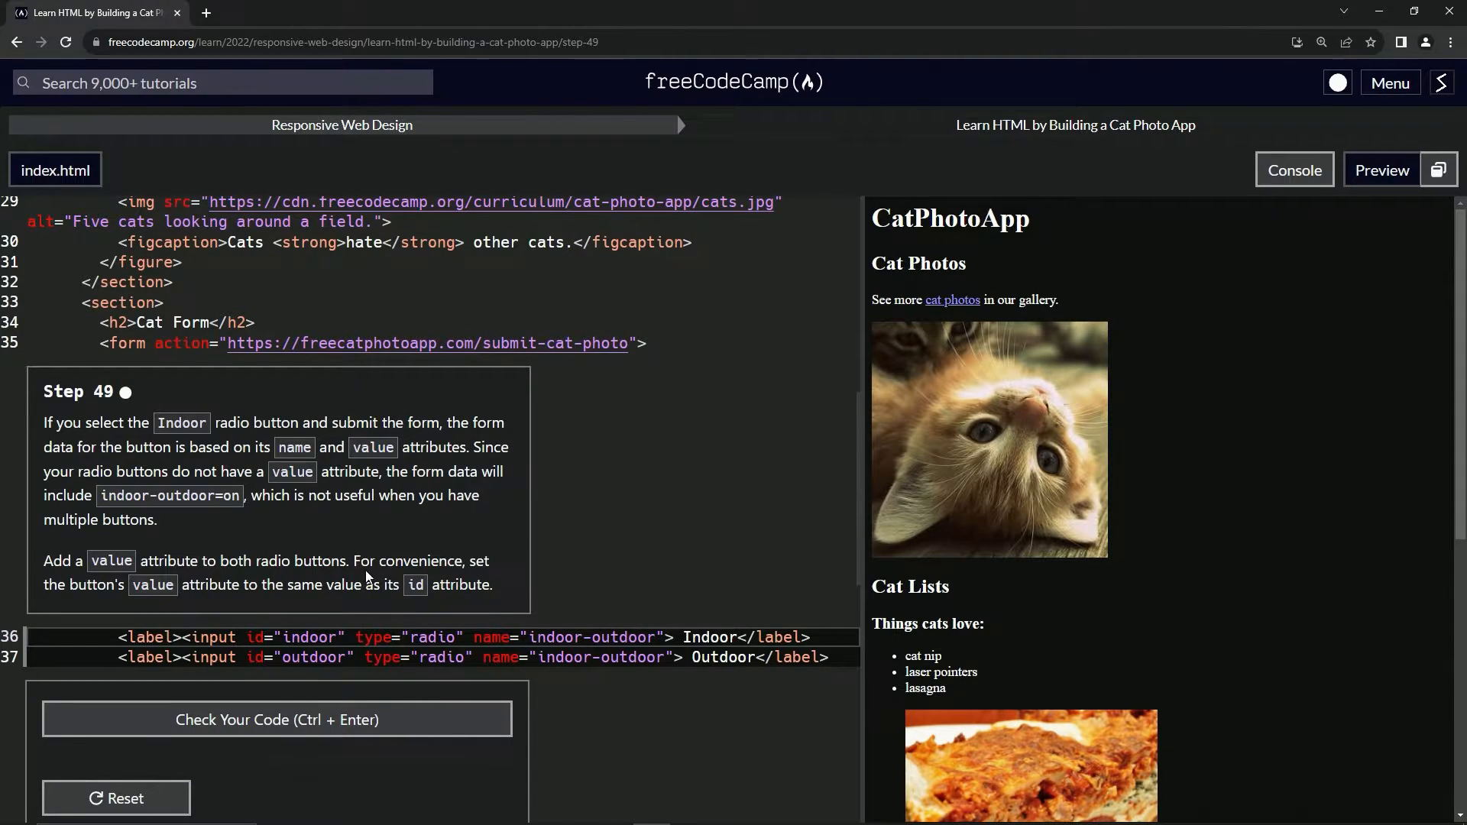
{"action": "mouse_move", "coordinate": [264, 586]}
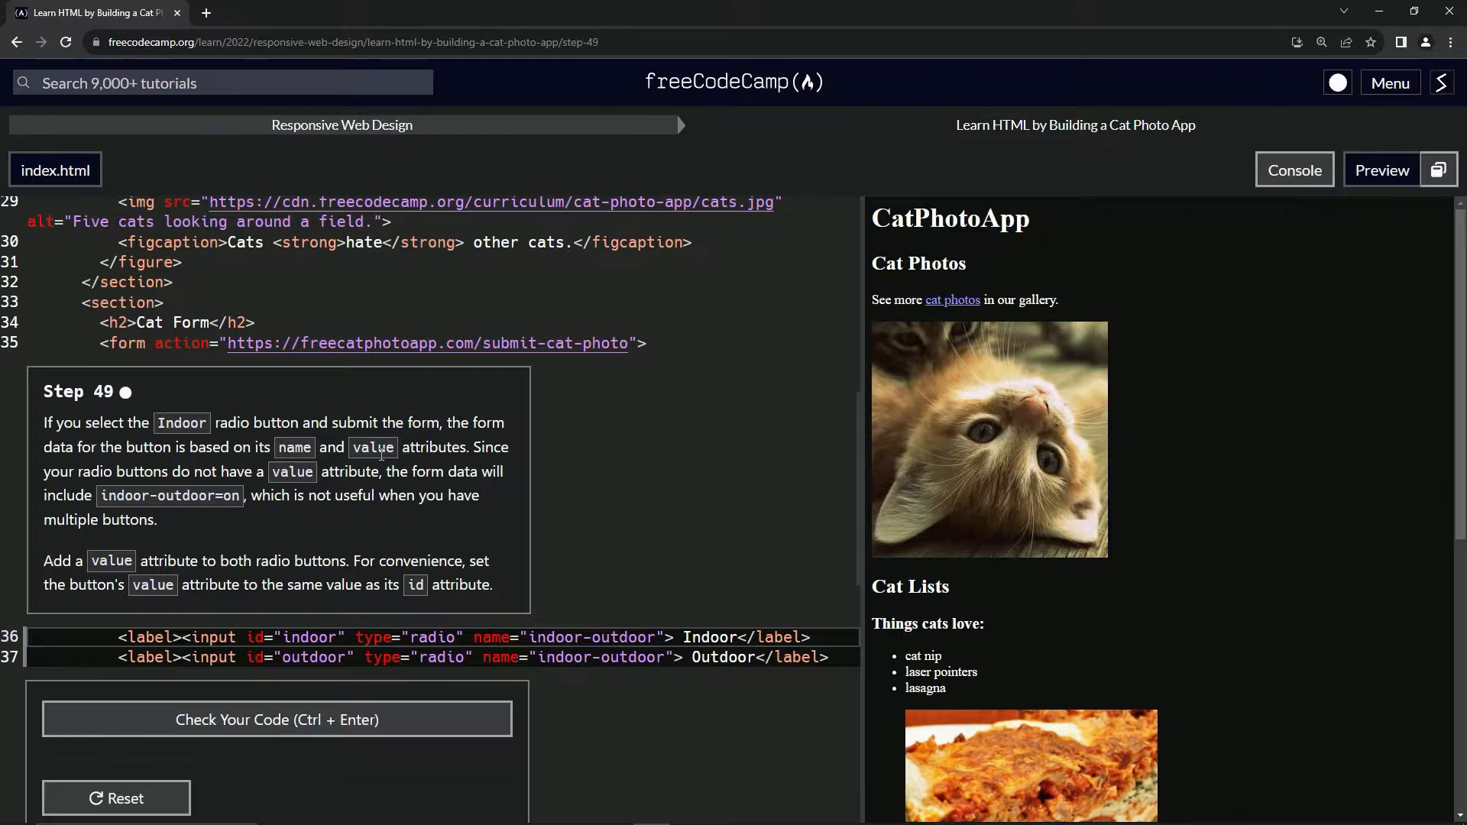
{"action": "mouse_move", "coordinate": [320, 363]}
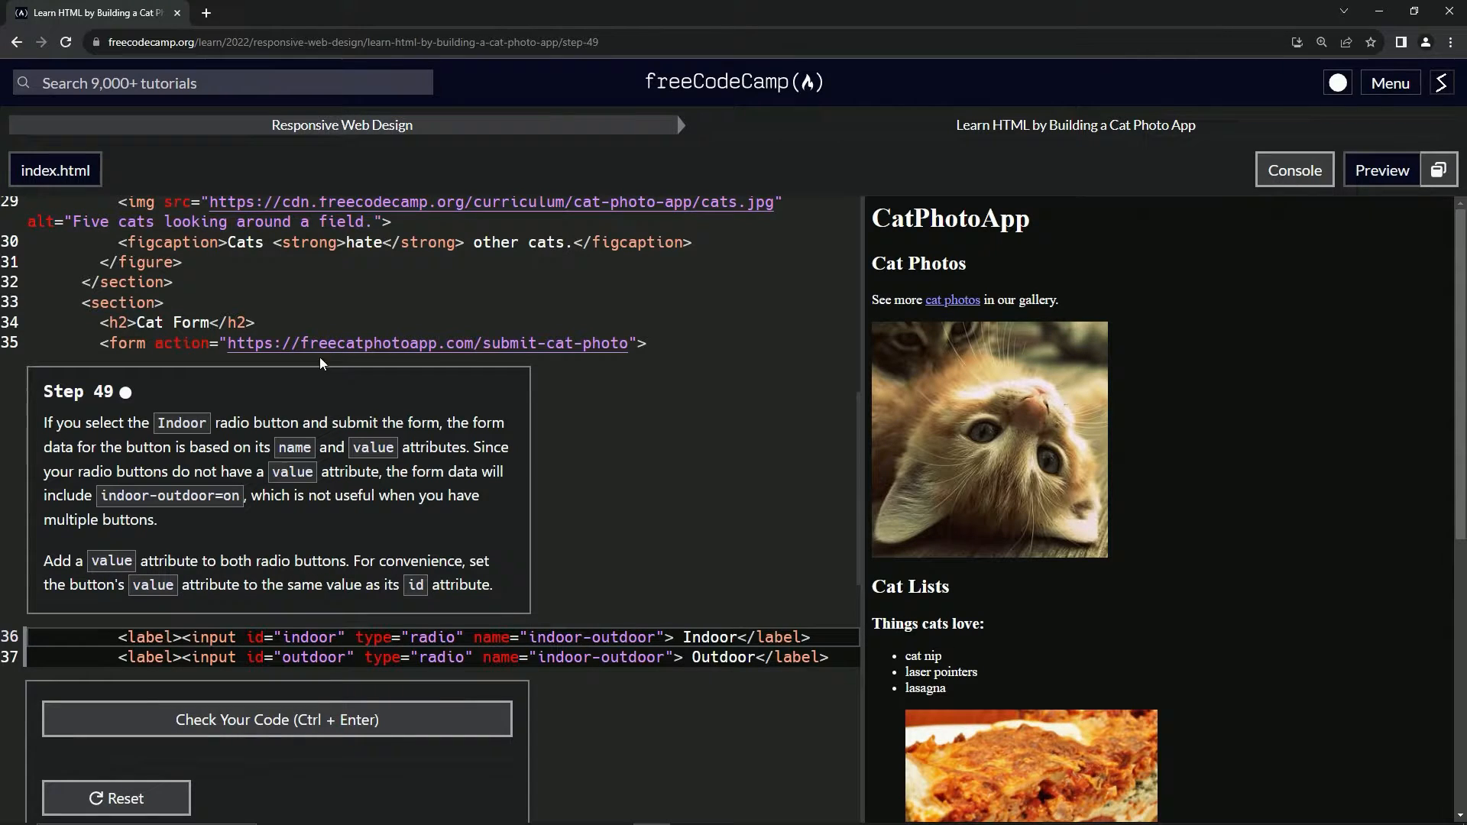
Step: Search Google for 'value input html attribute' and open the W3Schools input value page
{"action": "left_click", "coordinate": [388, 12]}
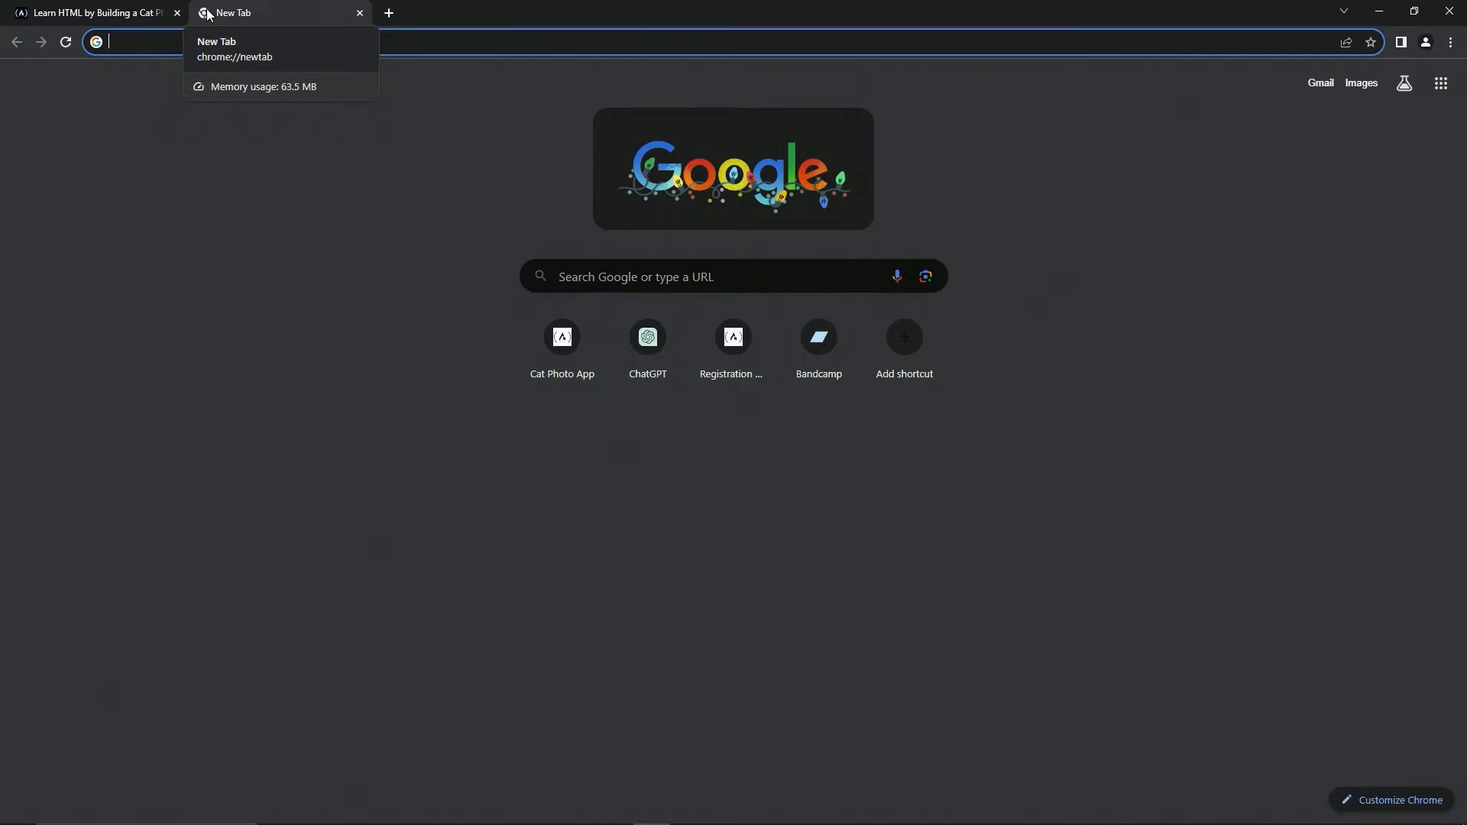
{"action": "type", "text": "value html"}
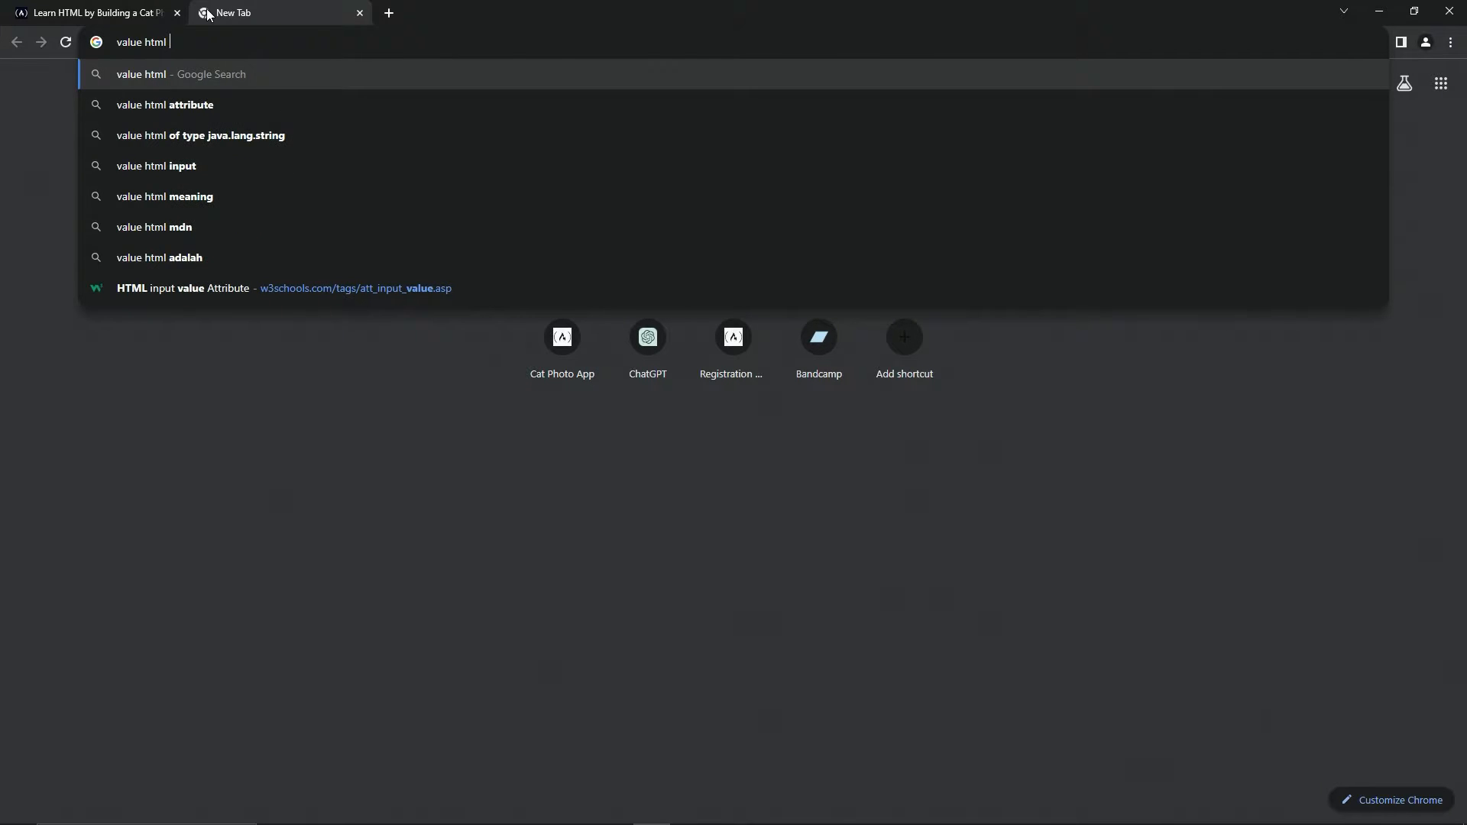
{"action": "left_click", "coordinate": [165, 104]}
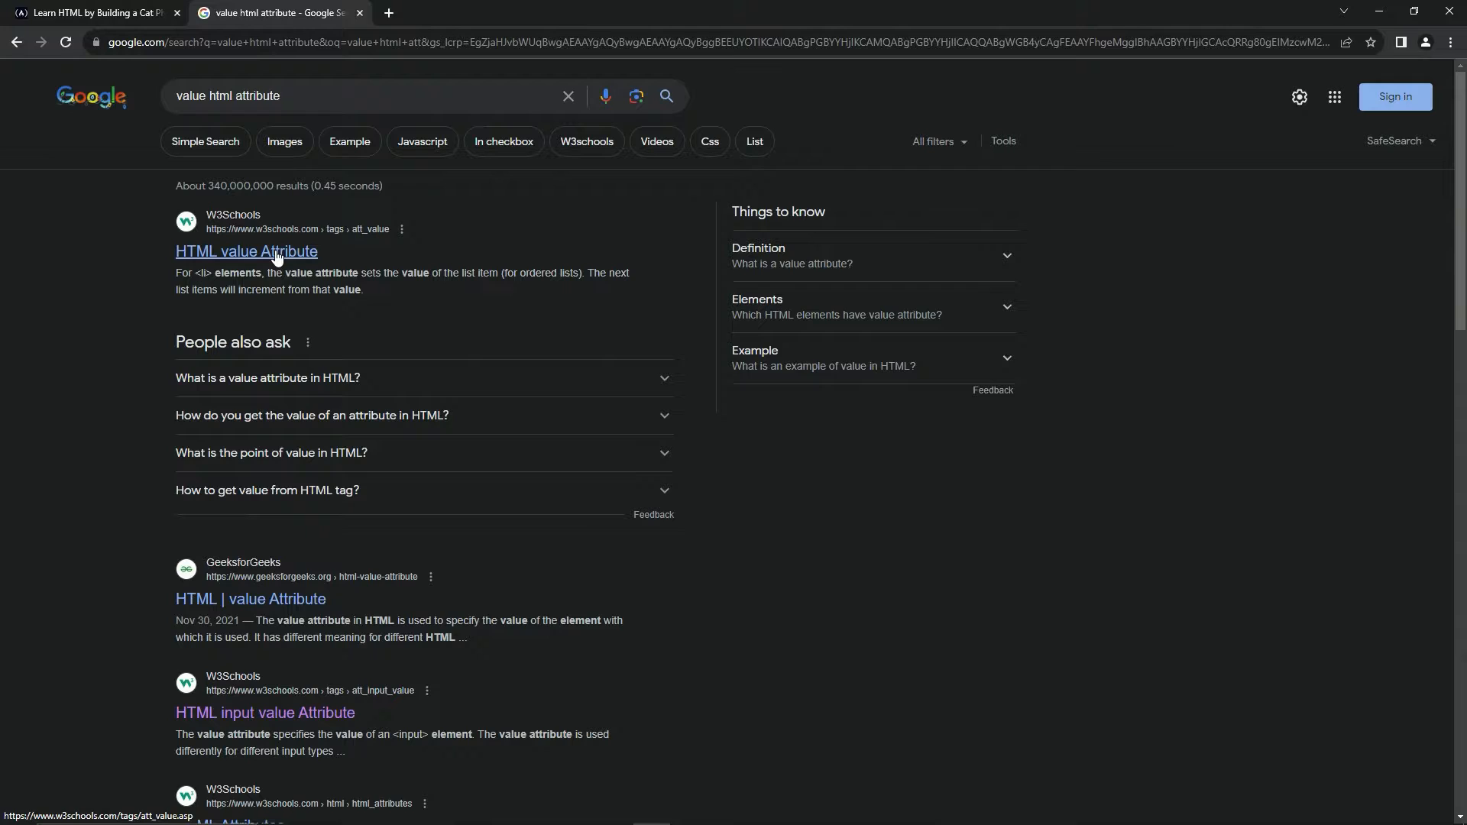
{"action": "left_click", "coordinate": [365, 95]}
{"action": "type", "text": " input"}
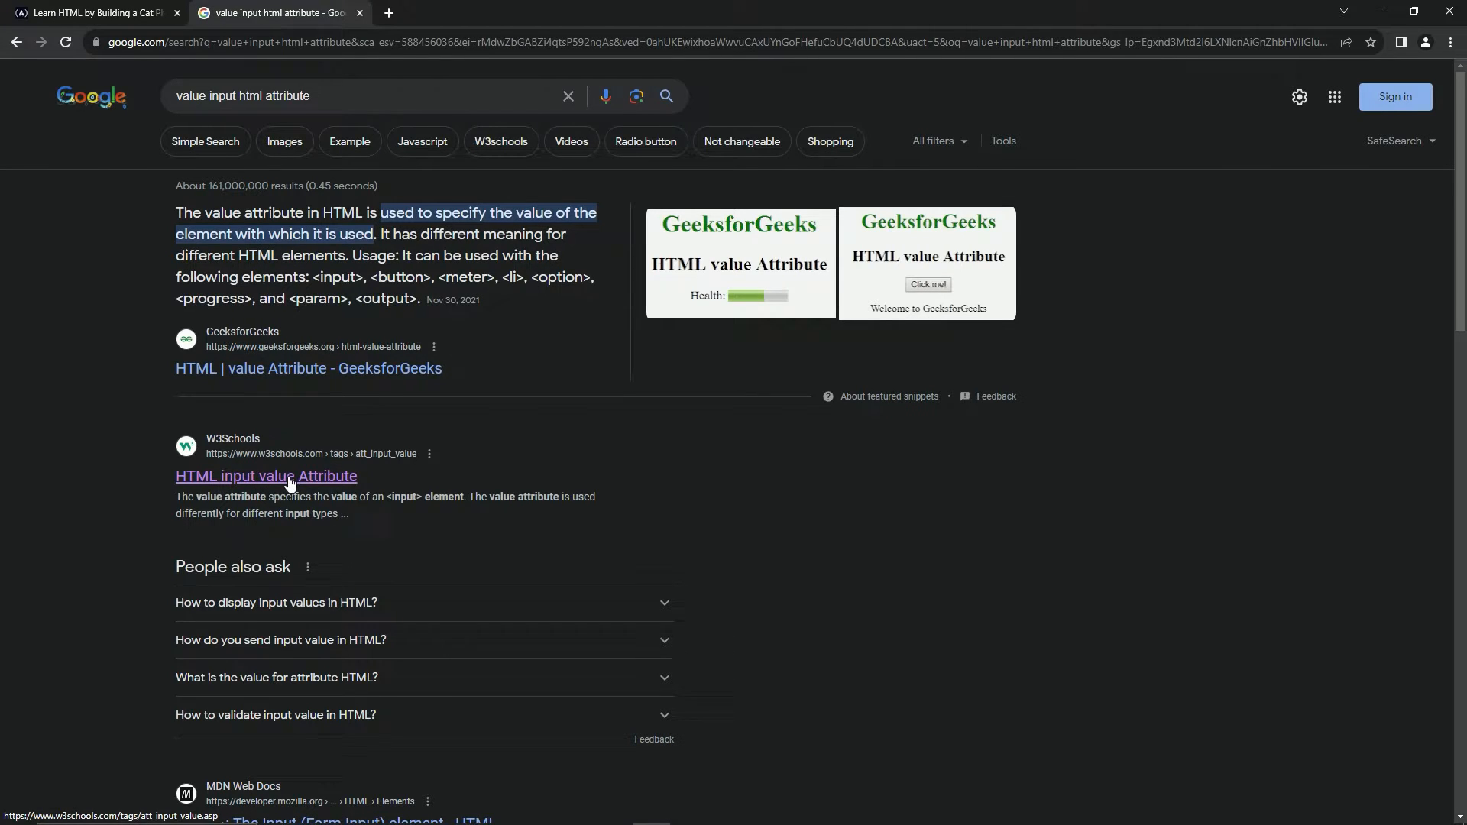
{"action": "left_click", "coordinate": [266, 476]}
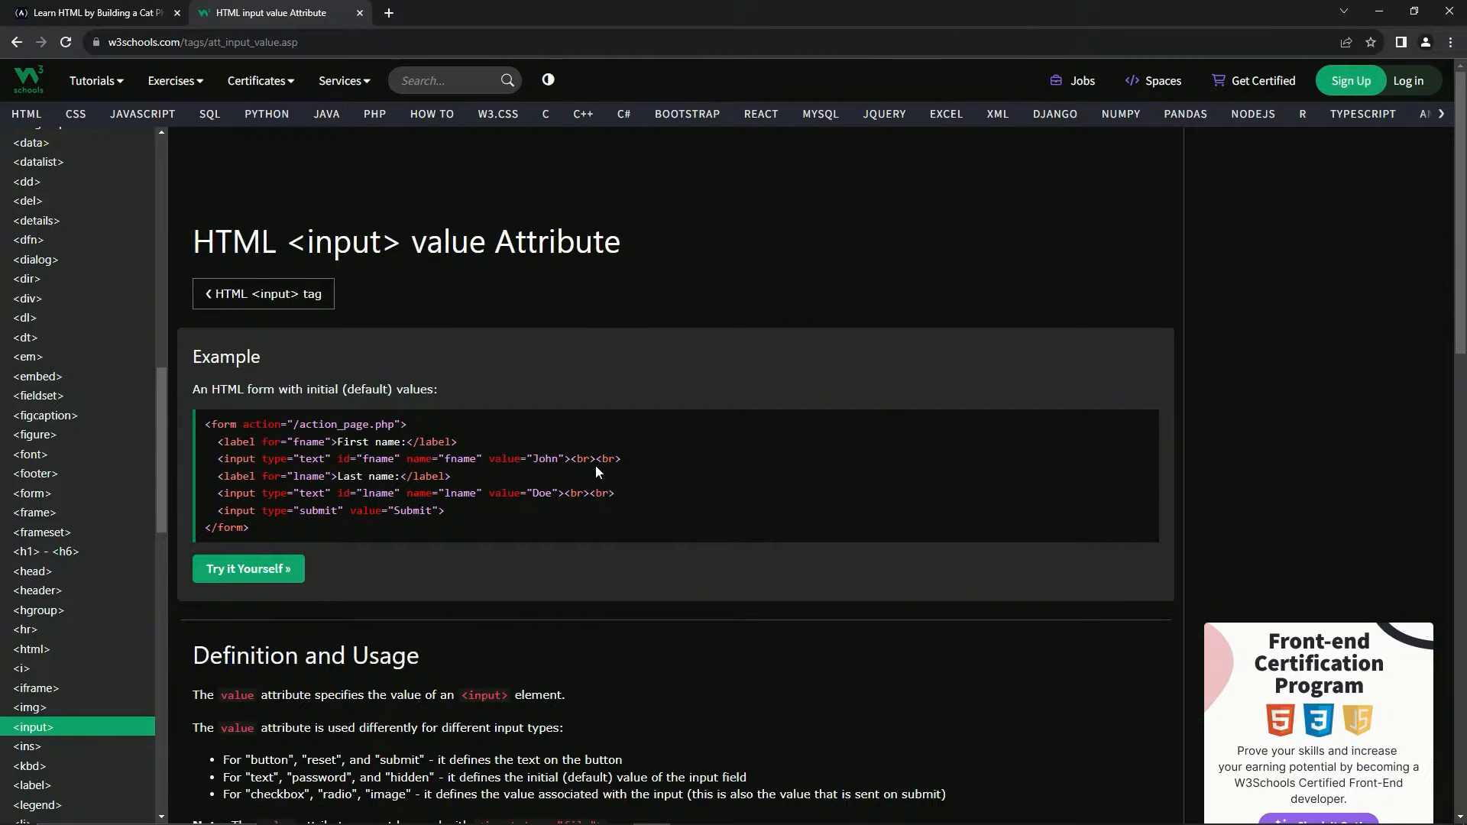
{"action": "scroll", "scroll_direction": "down", "scroll_amount": 3}
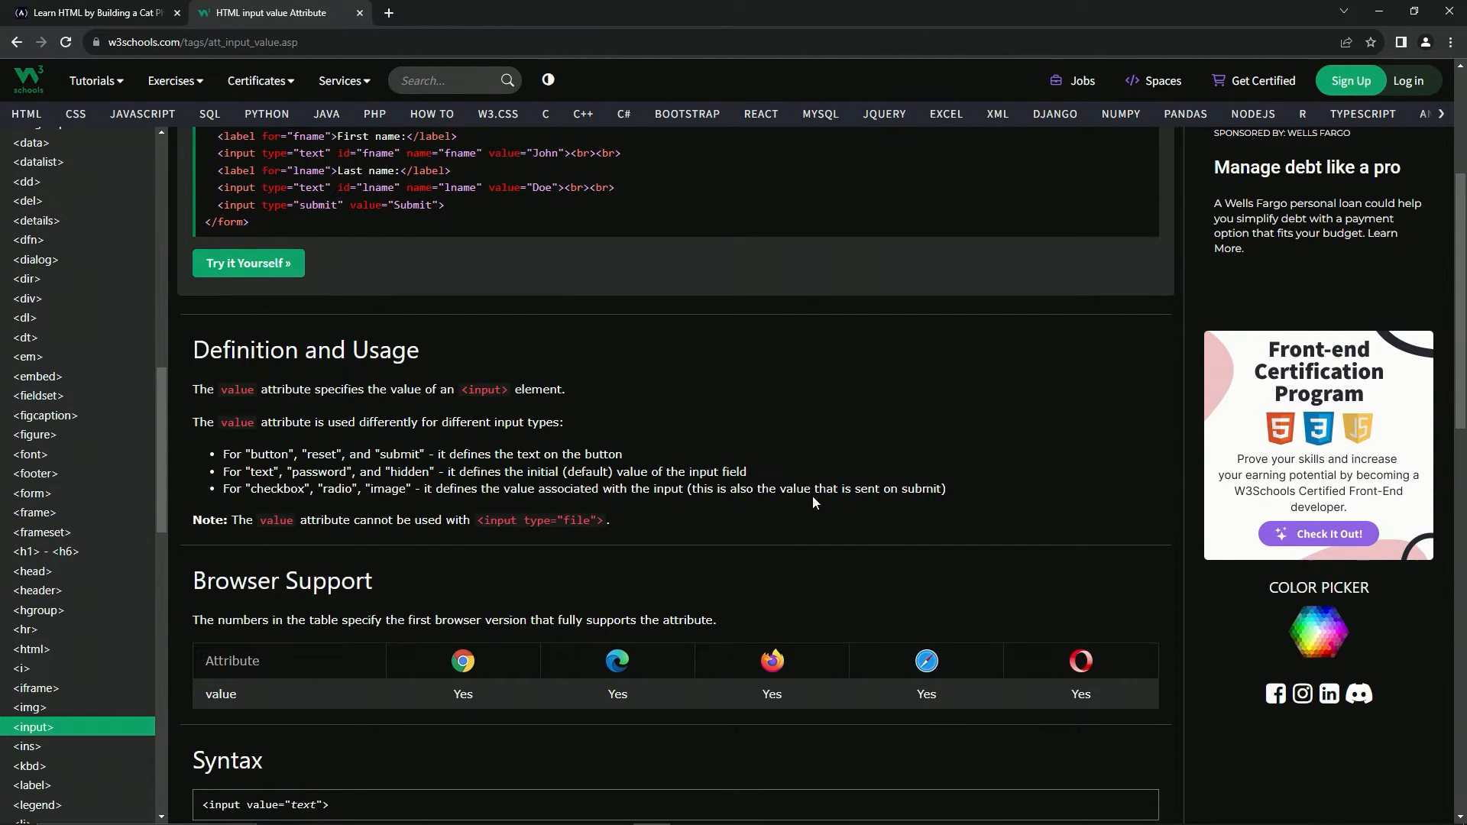
{"action": "mouse_move", "coordinate": [714, 511]}
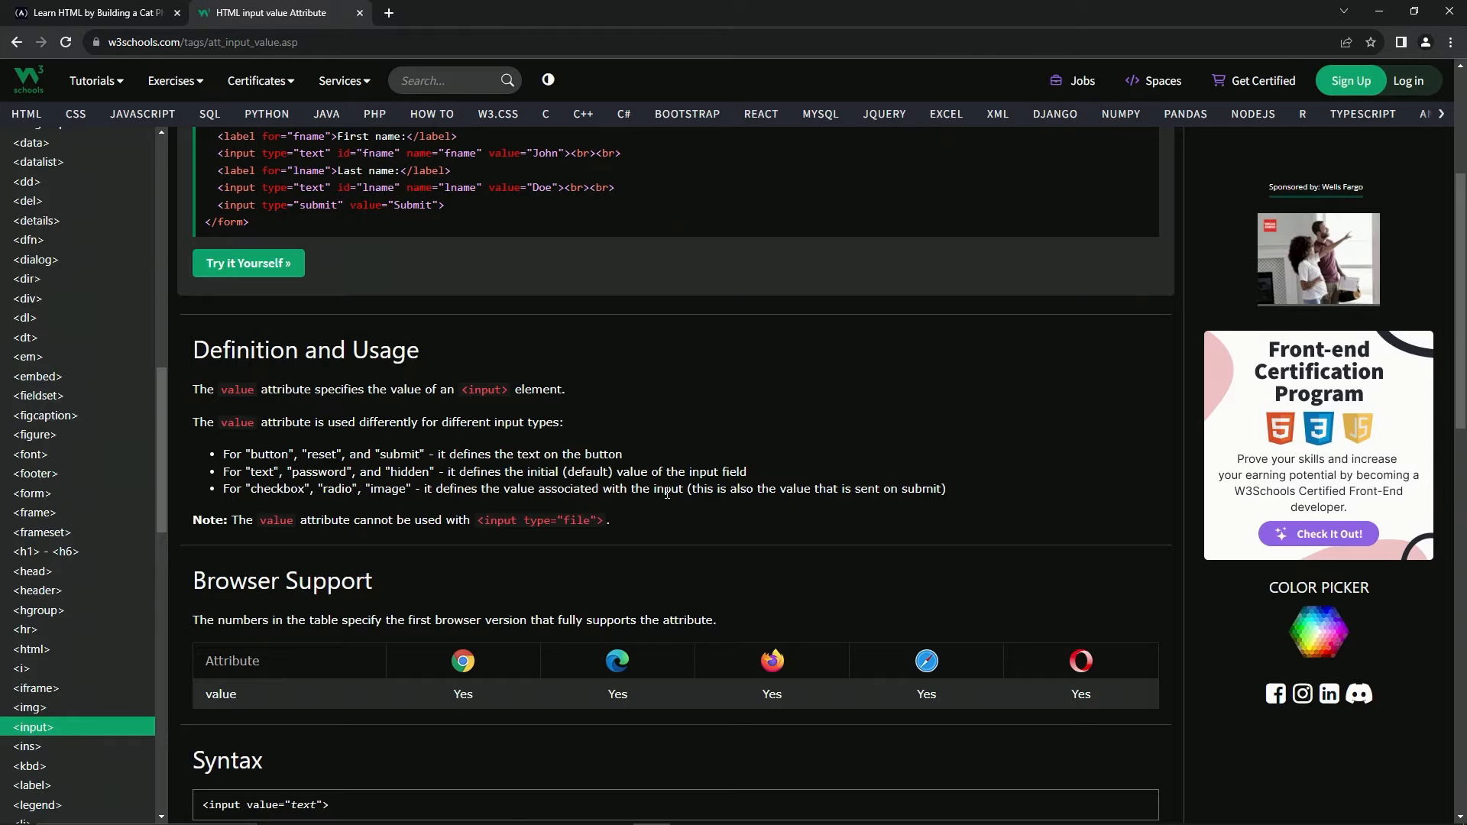
Step: Add value='indoor' to the Indoor radio input on line 36
{"action": "left_click", "coordinate": [94, 12]}
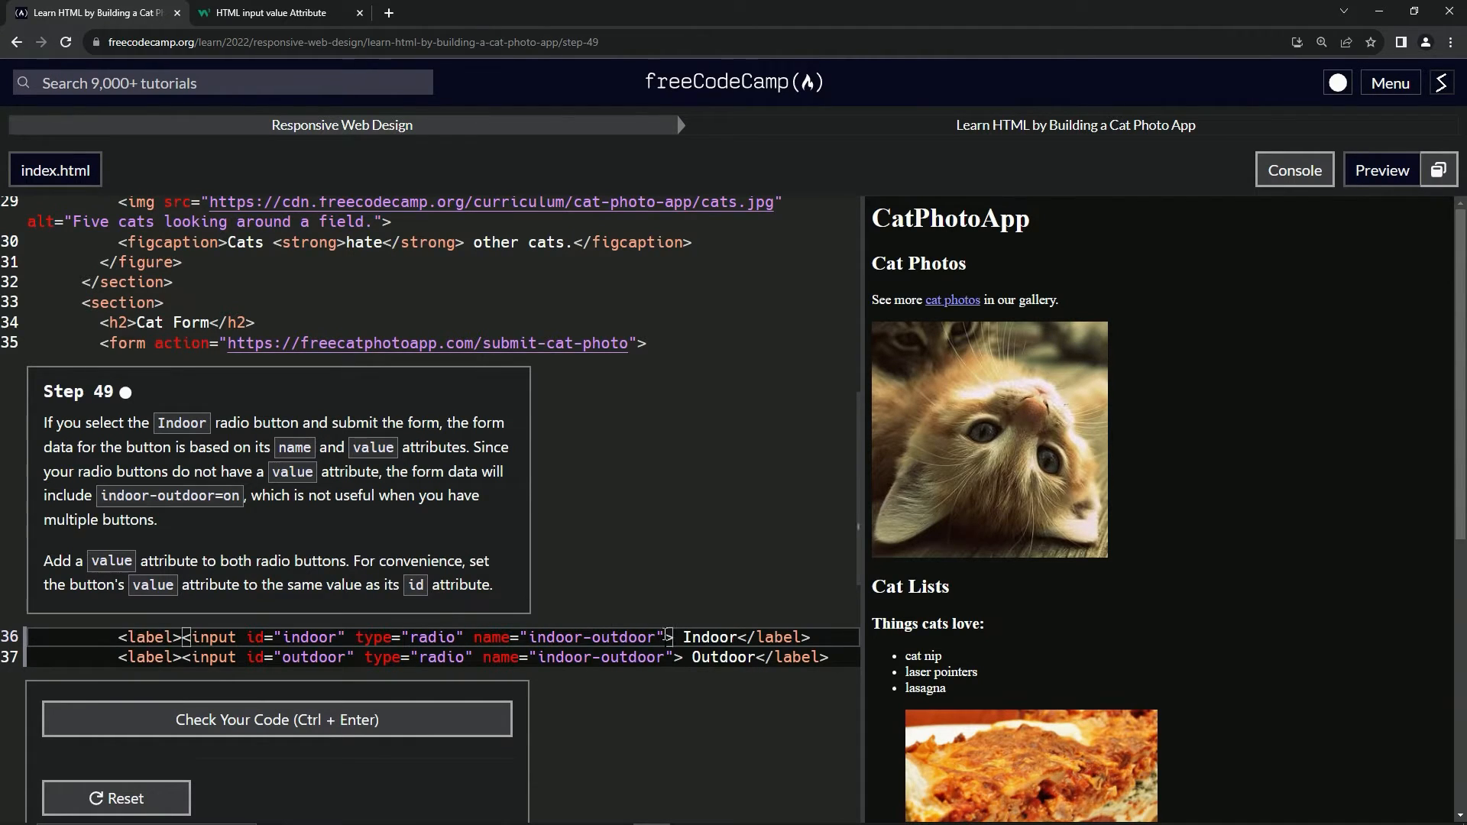
{"action": "type", "text": "c"}
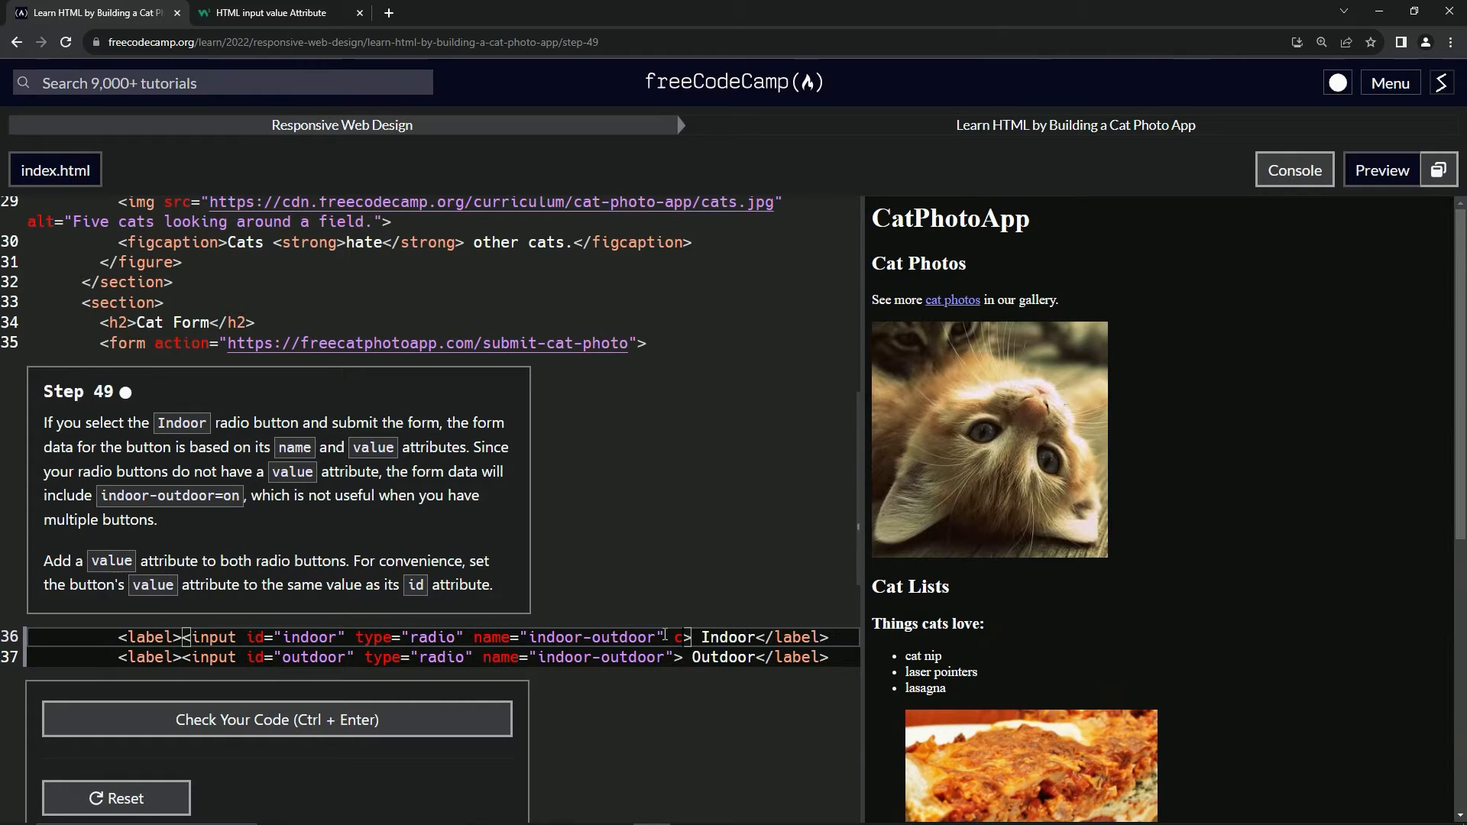
{"action": "type", "text": "value='ind"}
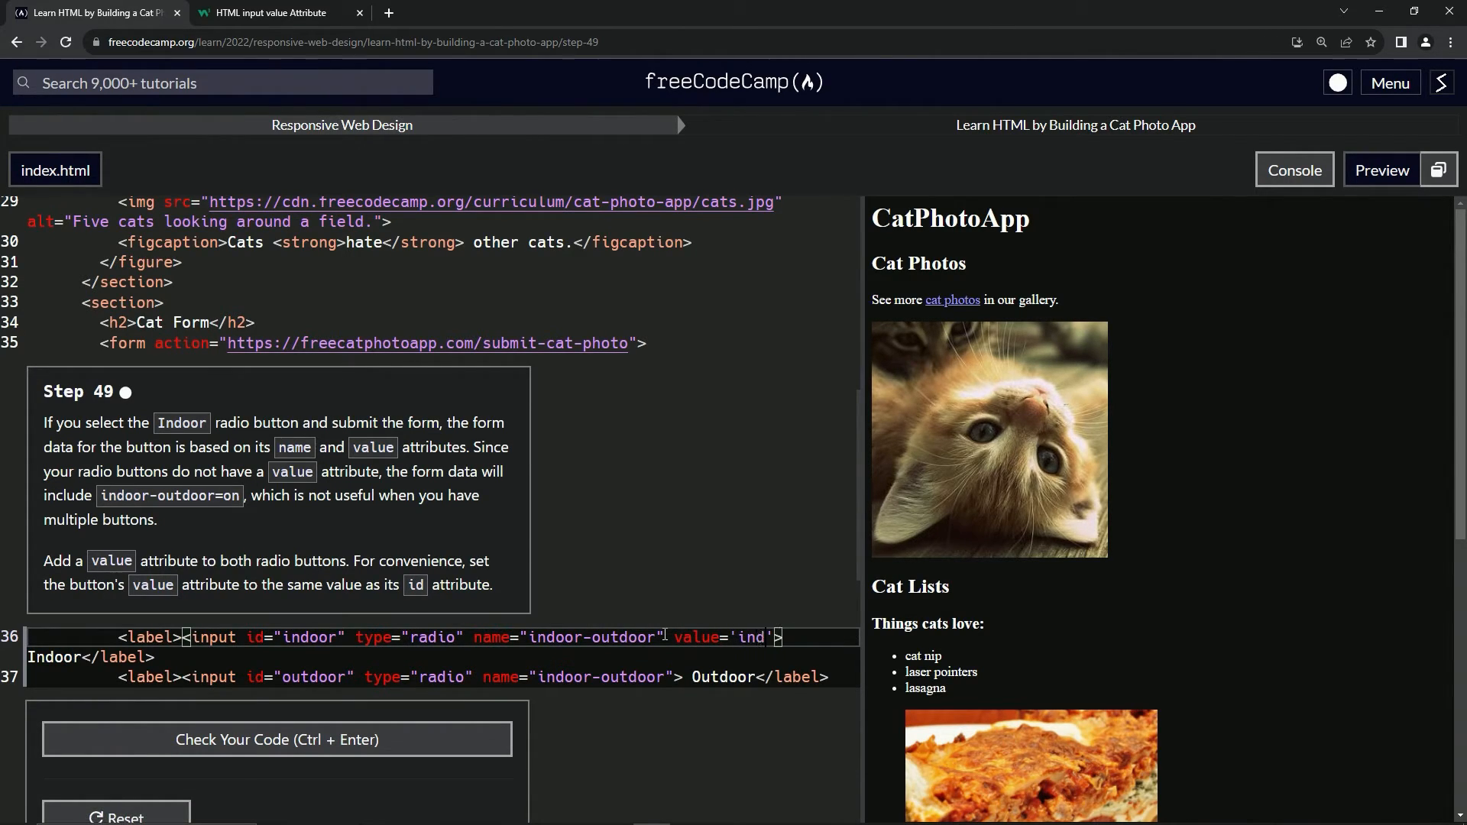
{"action": "type", "text": "oor"}
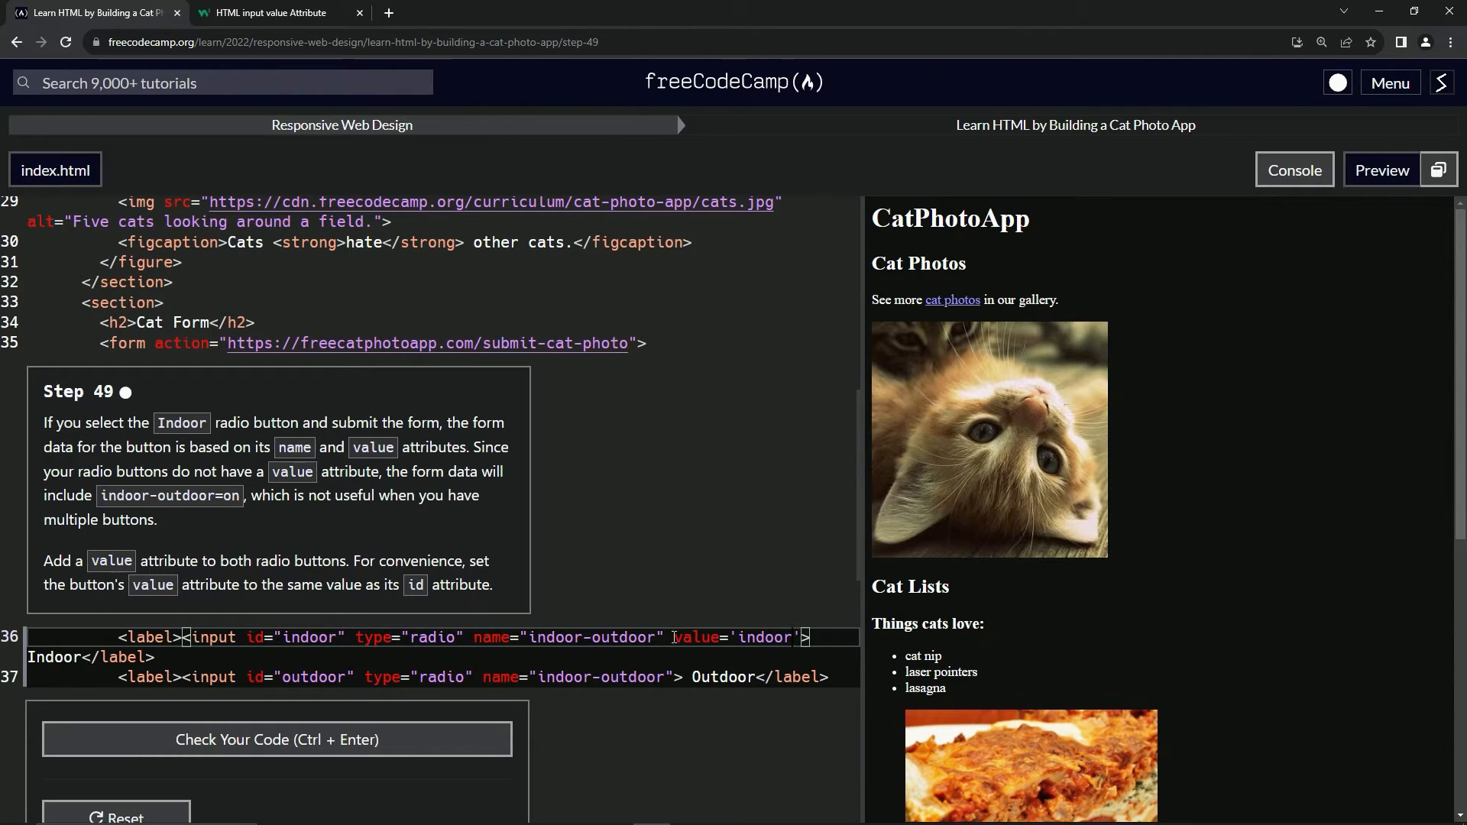
{"action": "mouse_move", "coordinate": [842, 615]}
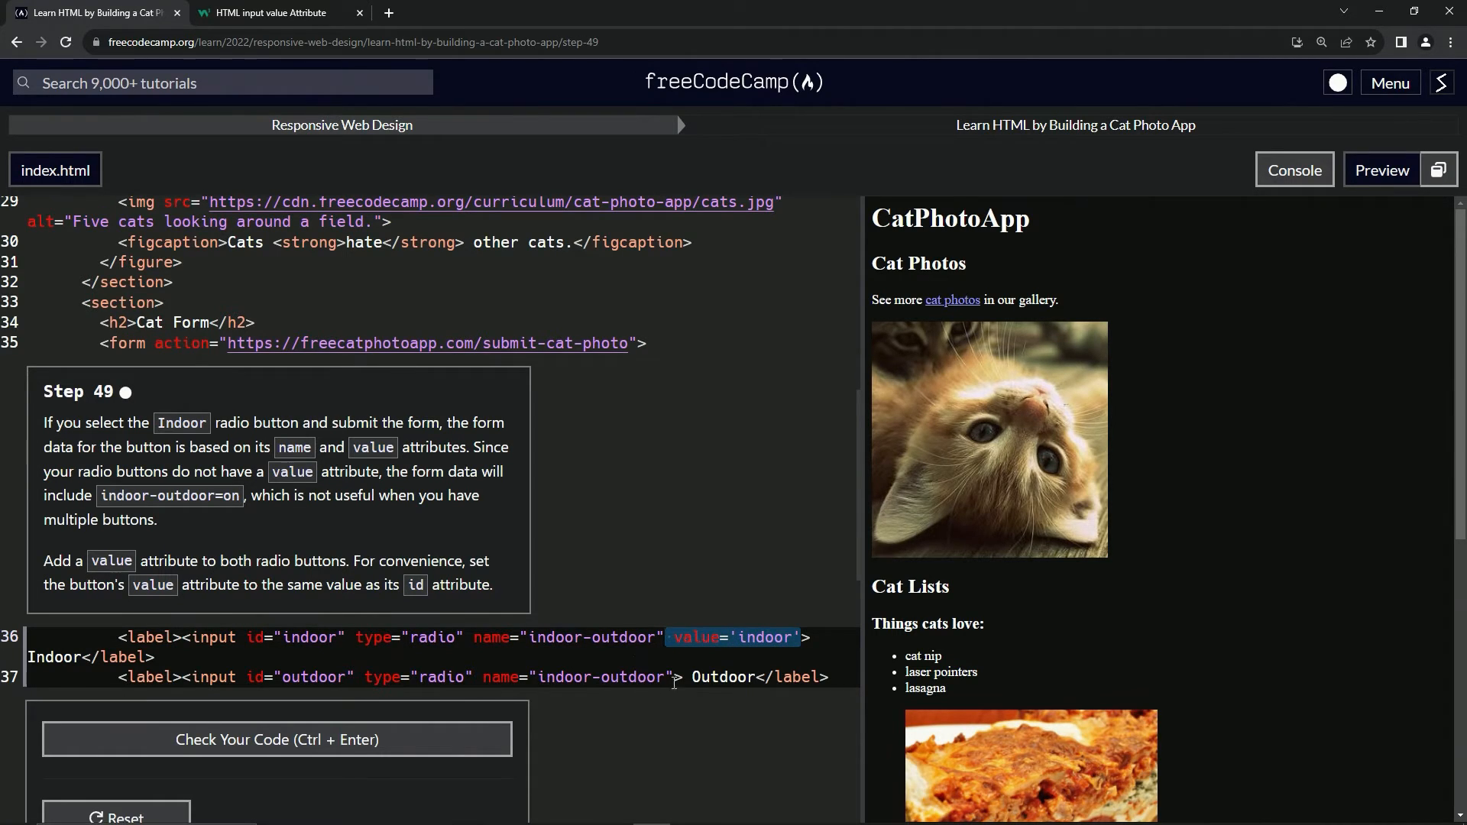
Step: Add value='outdoor' to the Outdoor radio input on line 37
{"action": "type", "text": "value='indoor'"}
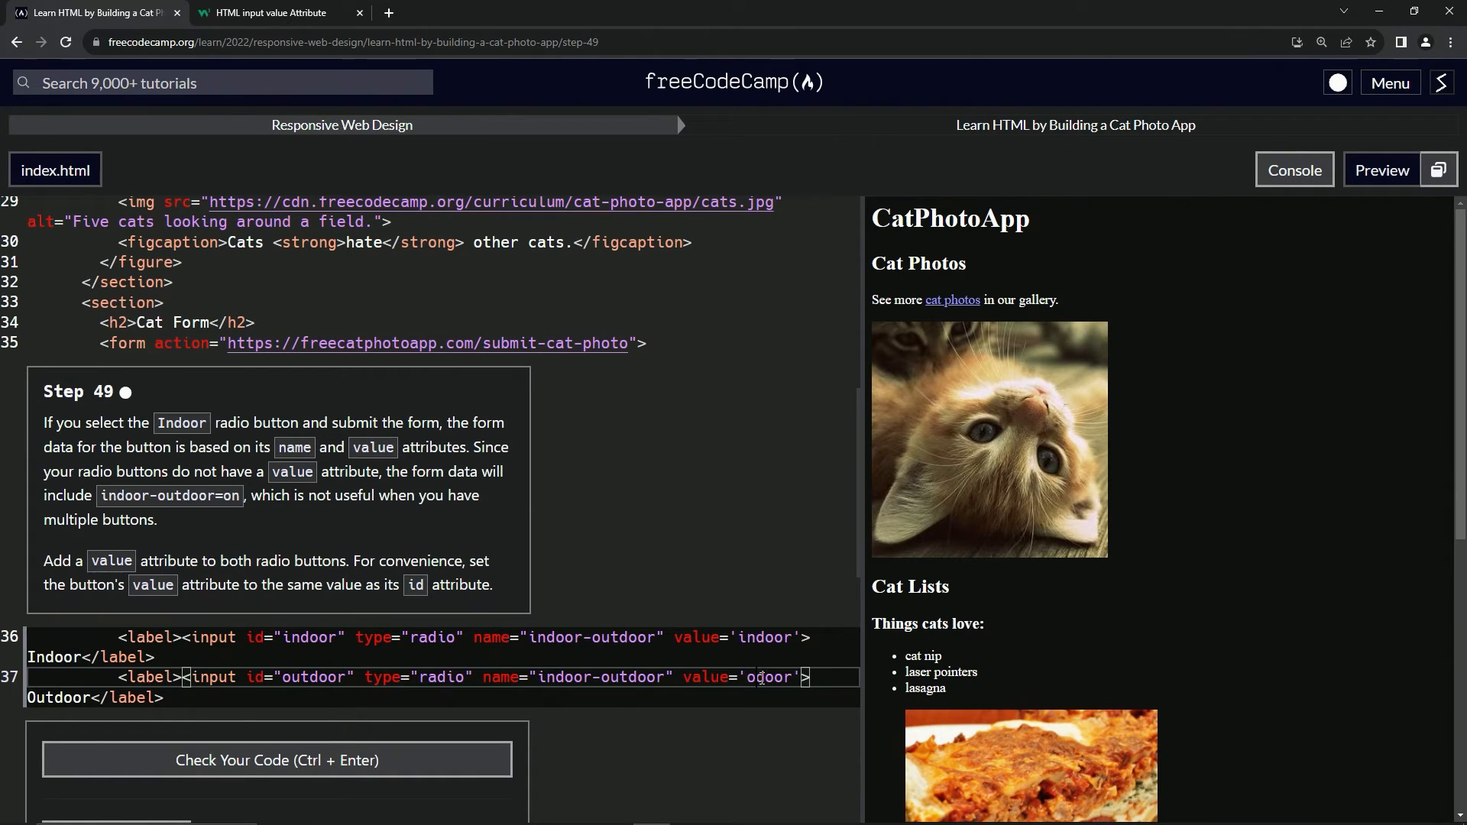
{"action": "type", "text": "utdoor"}
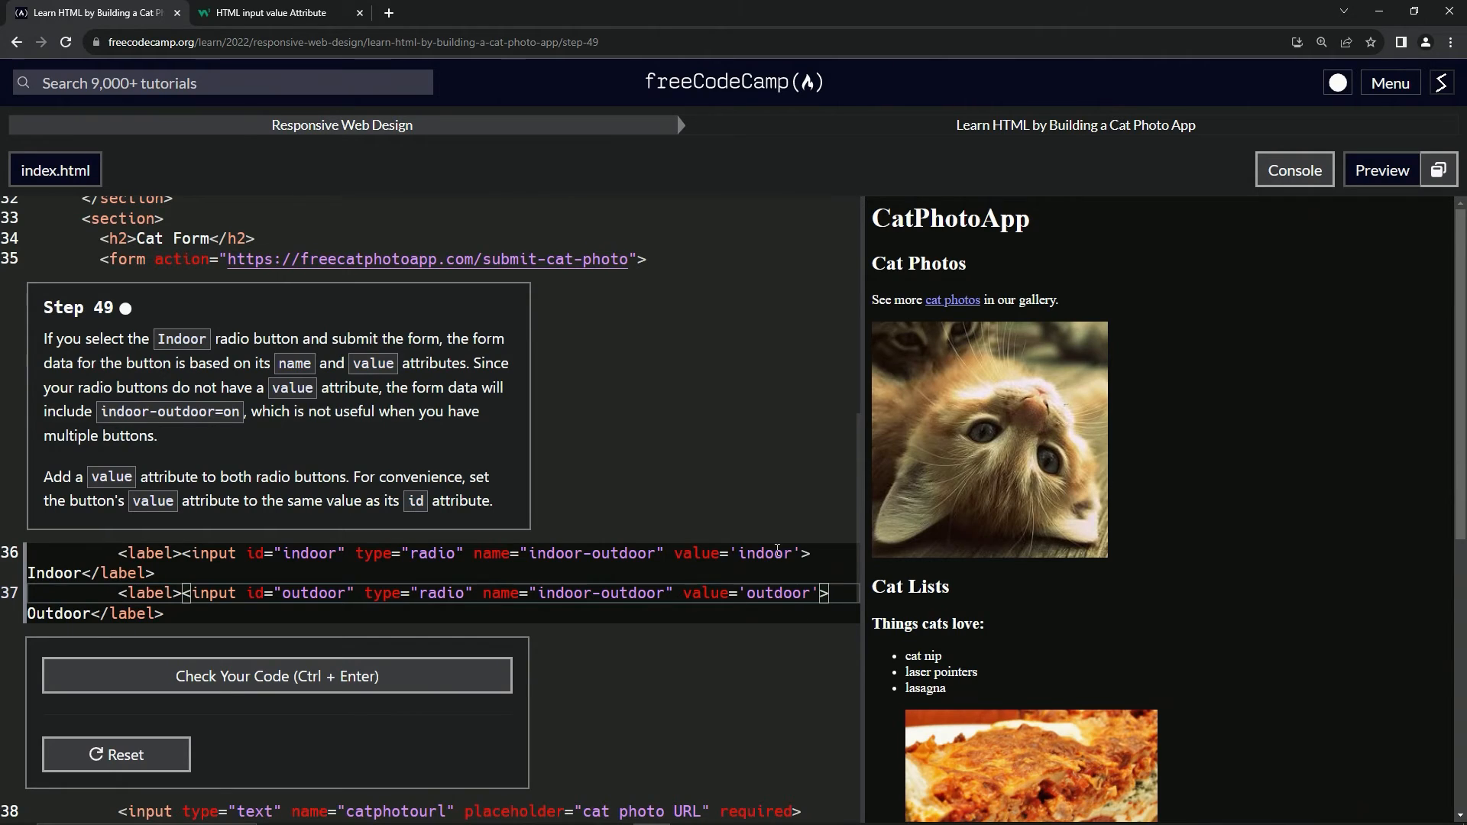
Step: Pass the step 49 check and submit to load step 50 on fieldsets
{"action": "scroll", "scroll_direction": "down", "scroll_amount": 3}
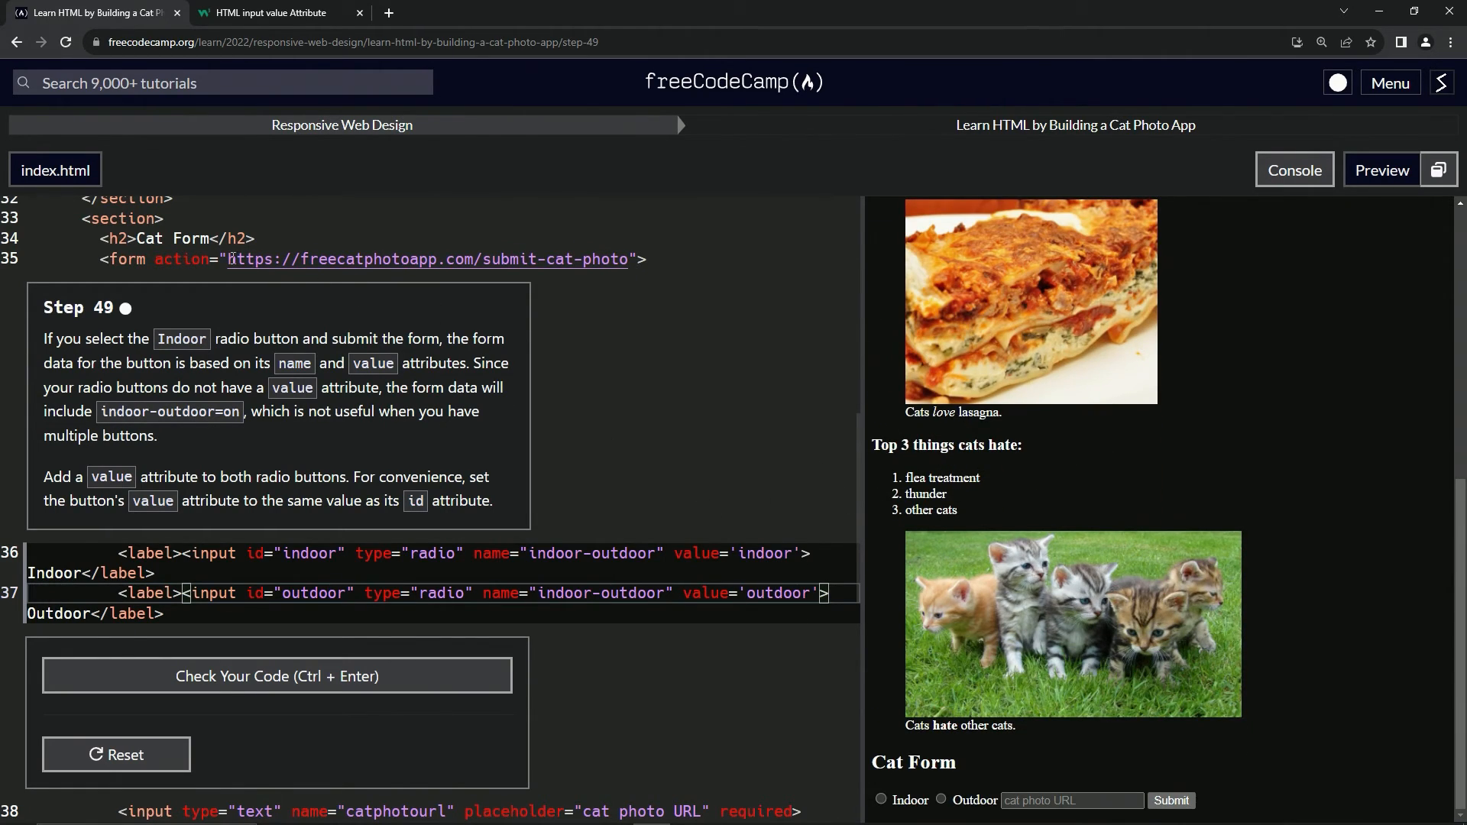
{"action": "mouse_move", "coordinate": [277, 676]}
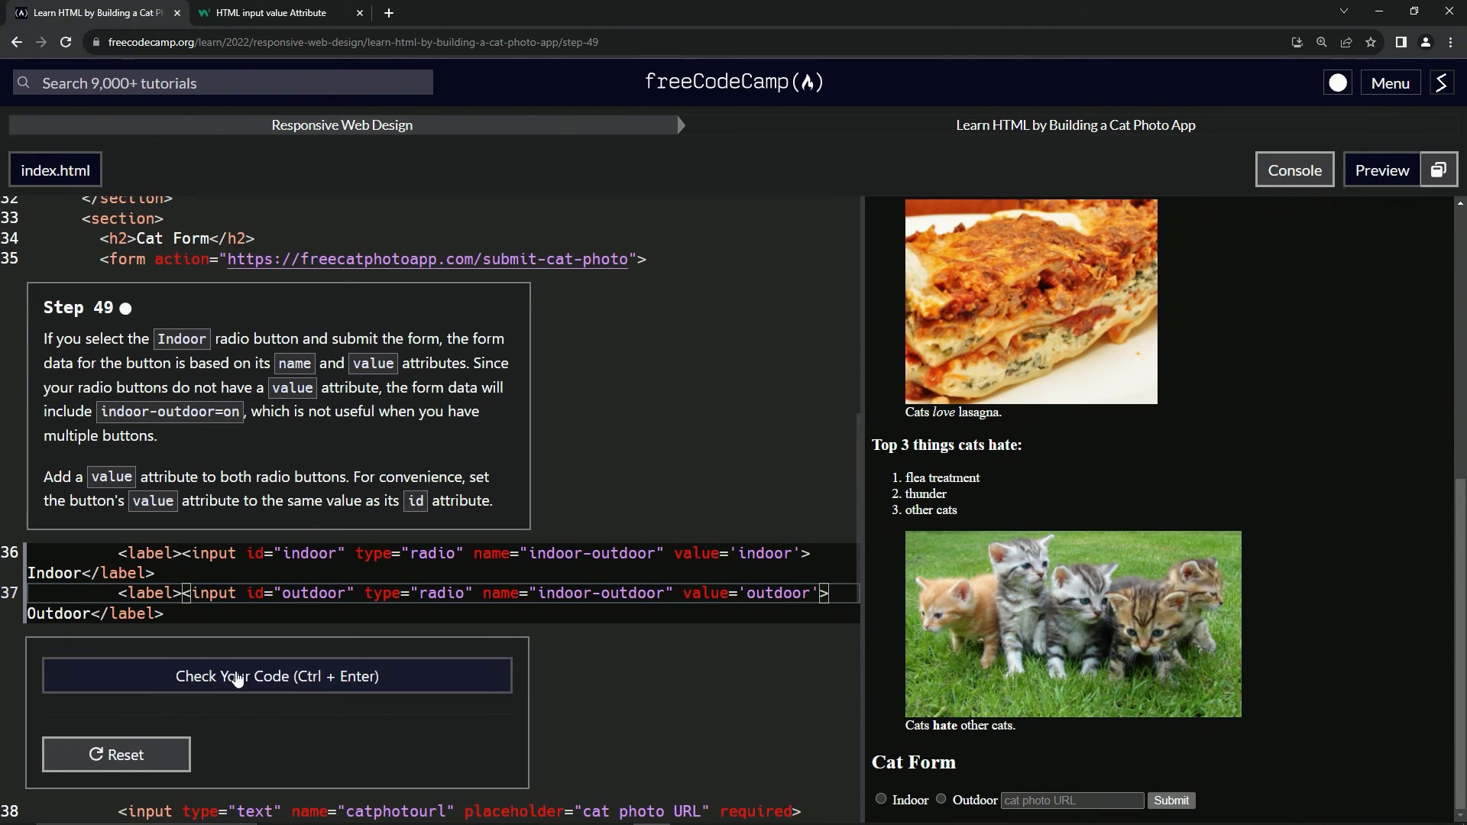
{"action": "left_click", "coordinate": [276, 675]}
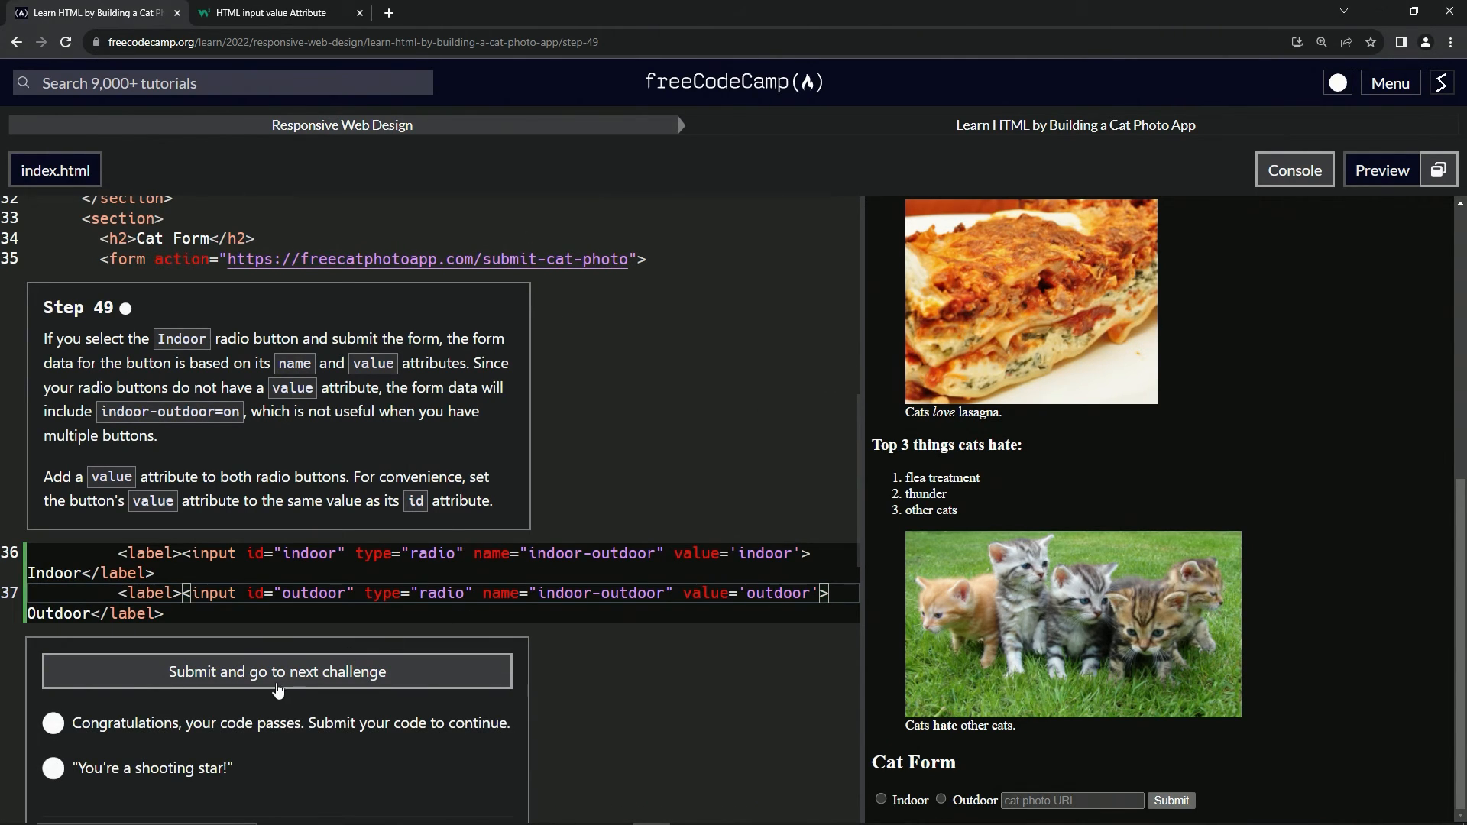
{"action": "left_click", "coordinate": [277, 671]}
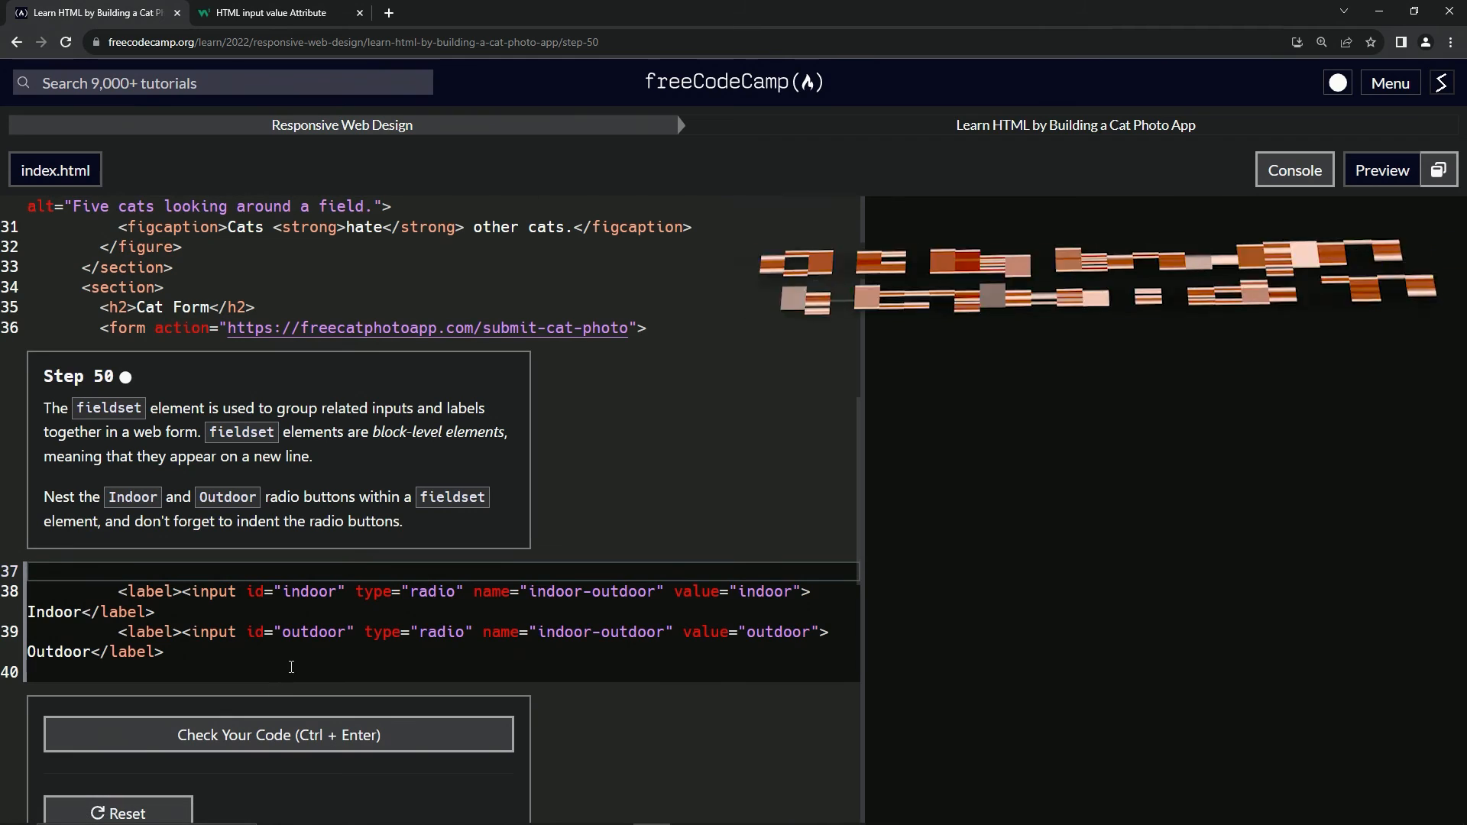